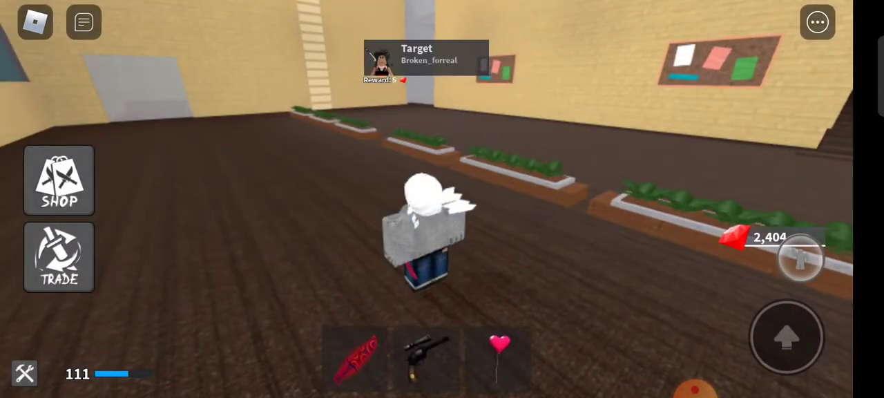
Hunt the target with the revolver, knife and heart balloon, raising gems to 2,412.
left_click(426, 359)
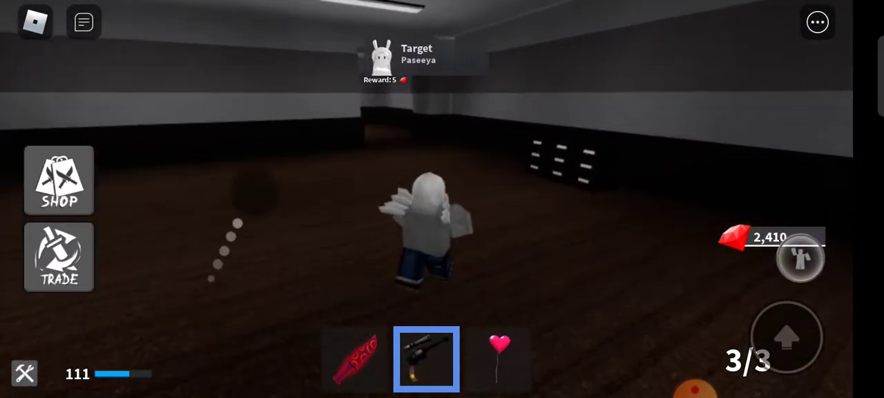
left_click(354, 359)
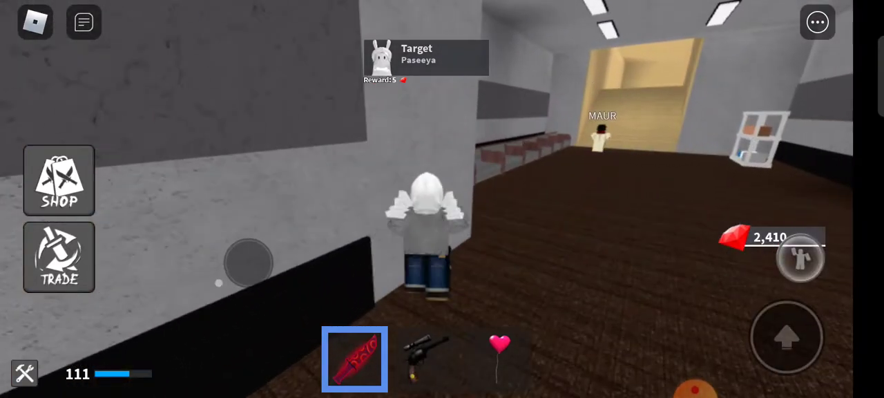
left_click(426, 358)
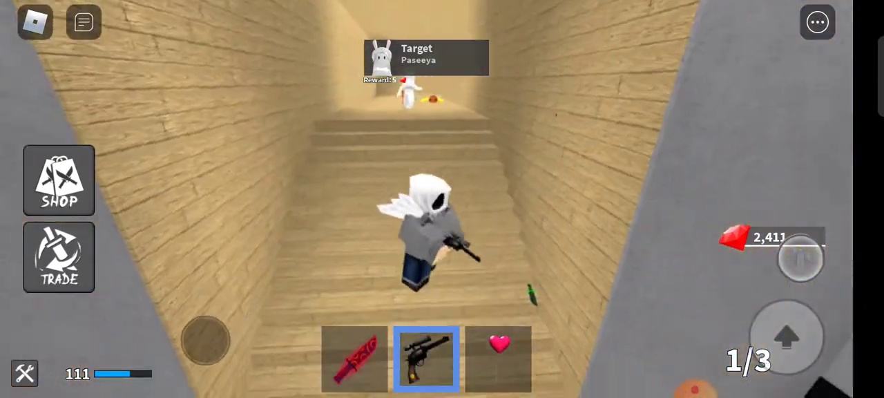
left_click(499, 359)
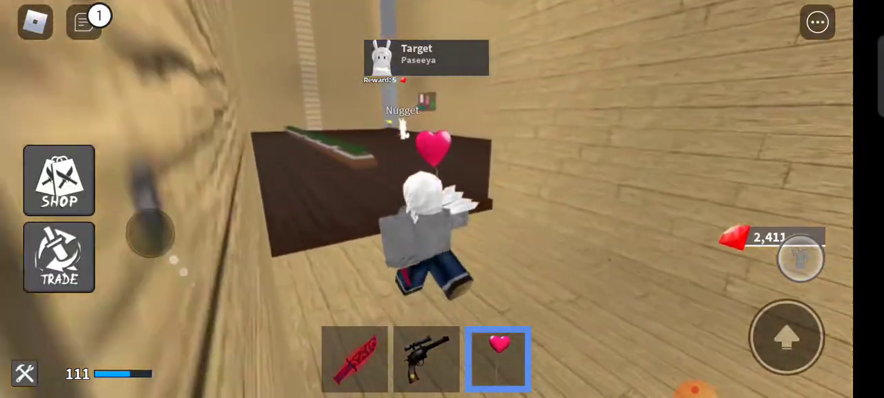
left_click(426, 359)
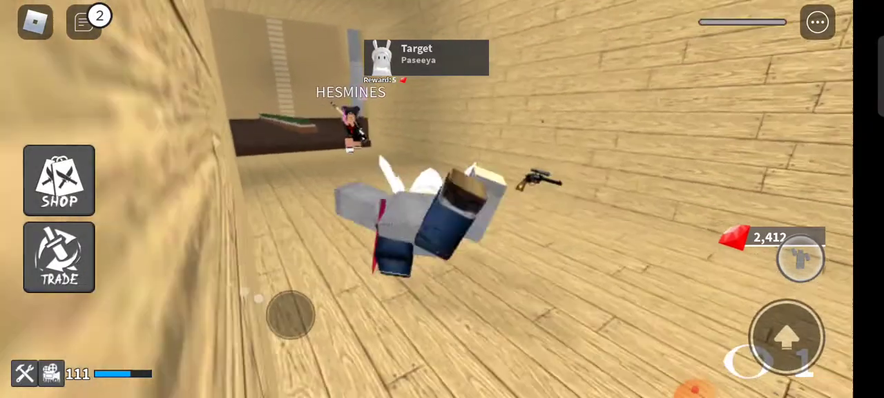
Leave the murder-target game through the Roblox menu and launch Easy FPS from Continue.
left_click(817, 21)
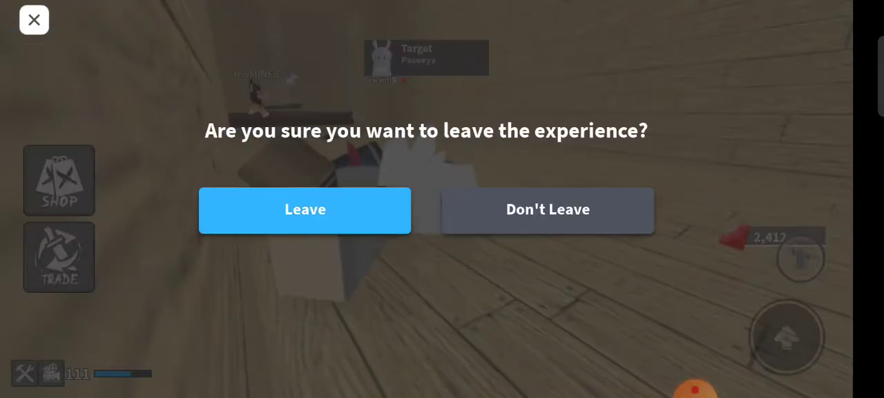
left_click(304, 210)
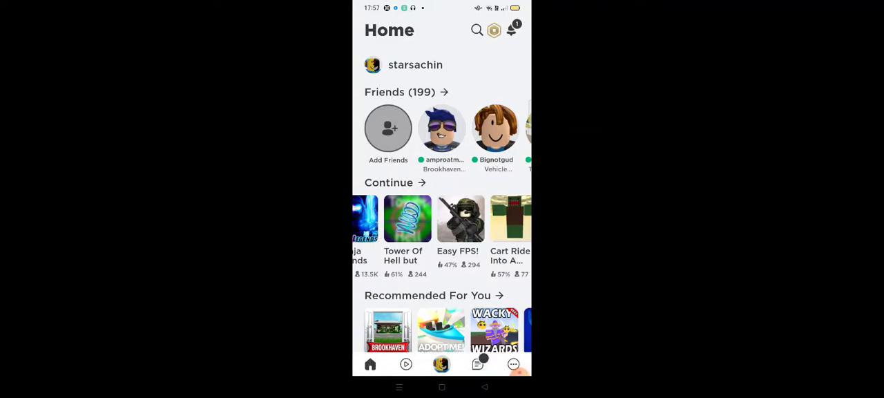
left_click(461, 218)
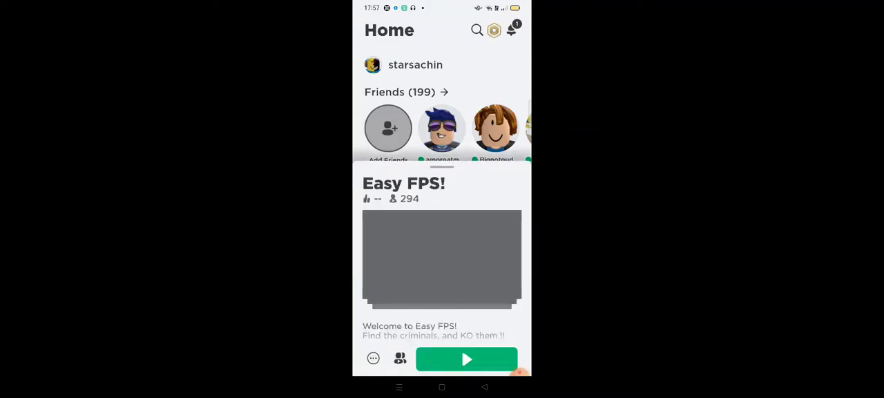
left_click(467, 358)
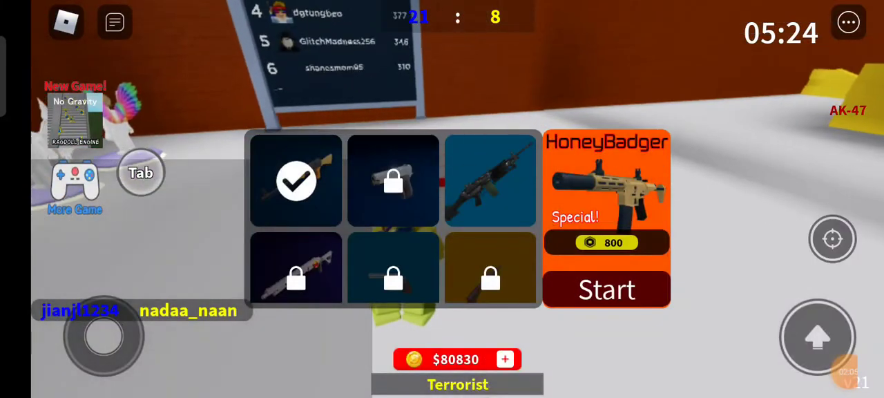
Spawn into Easy FPS with the chosen gun, fighting until coins reach $81,390.
left_click(392, 260)
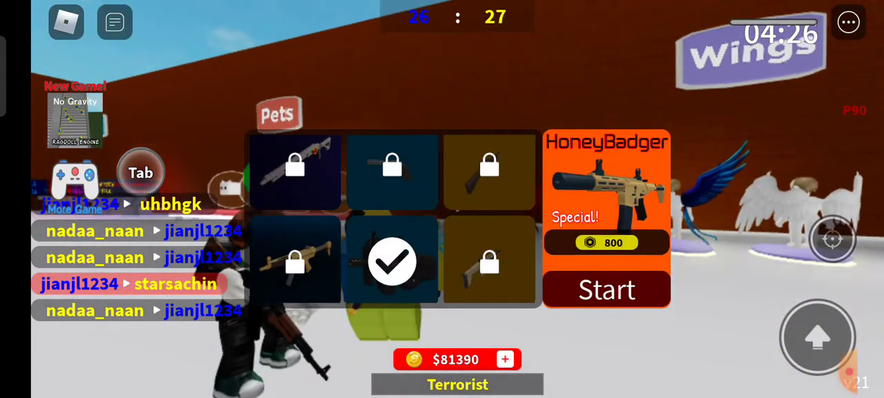
Respawn into the Easy FPS match and fight until team score hits 34.
left_click(606, 288)
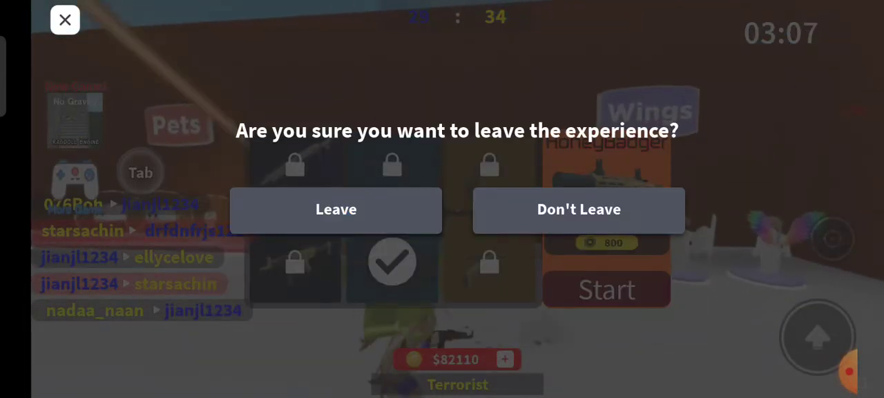
Confirm leaving Easy FPS, then exit Roblox to the Android home screen.
left_click(336, 210)
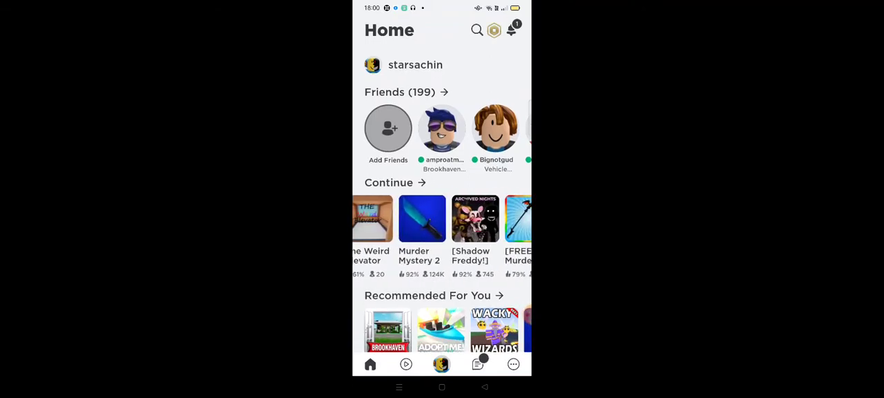
scroll("left", 3)
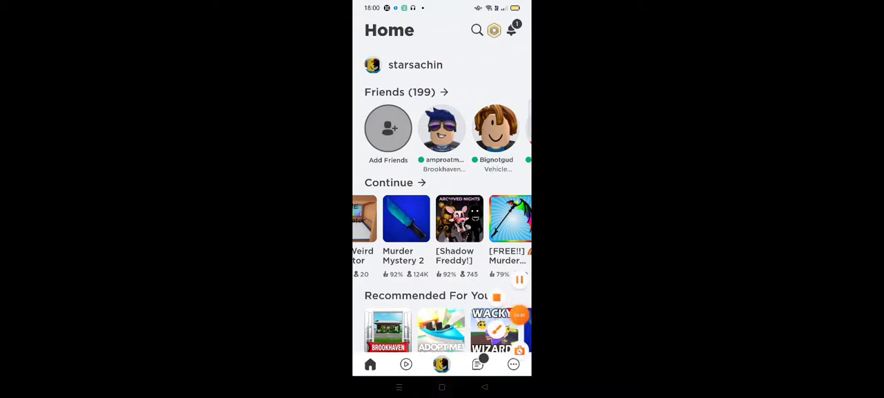
key("home")
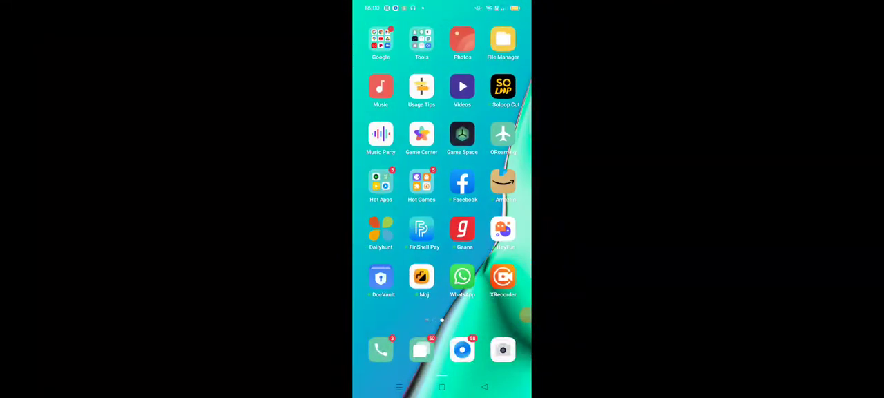
Search the app drawer for 'yo' and launch YouTube from the results.
scroll("right", 3)
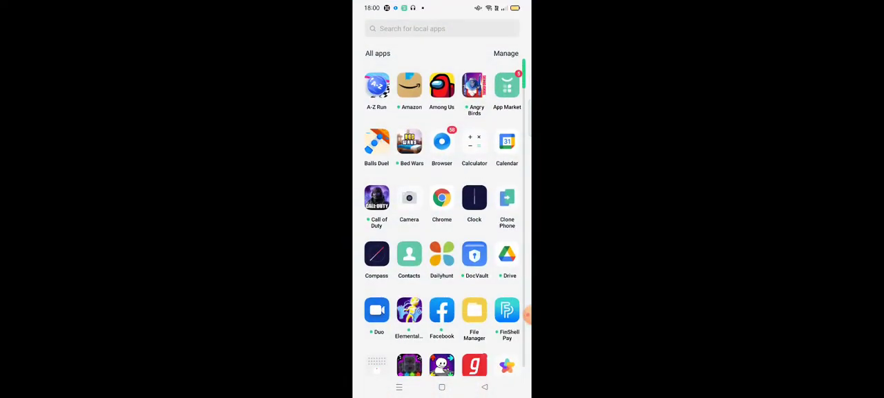
type("y")
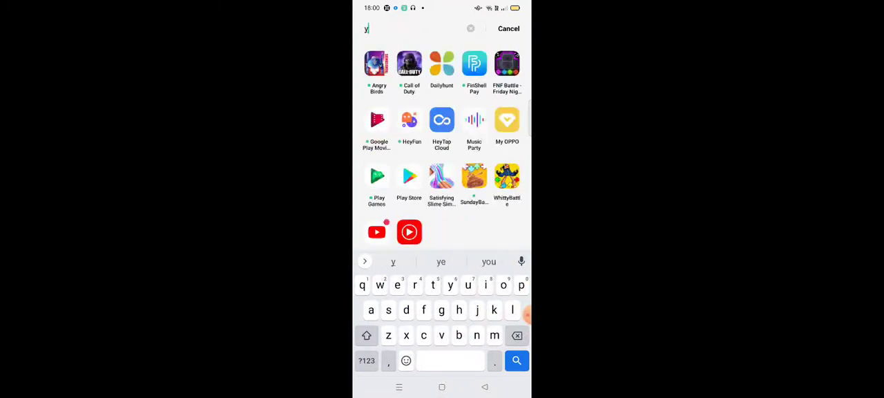
type("o")
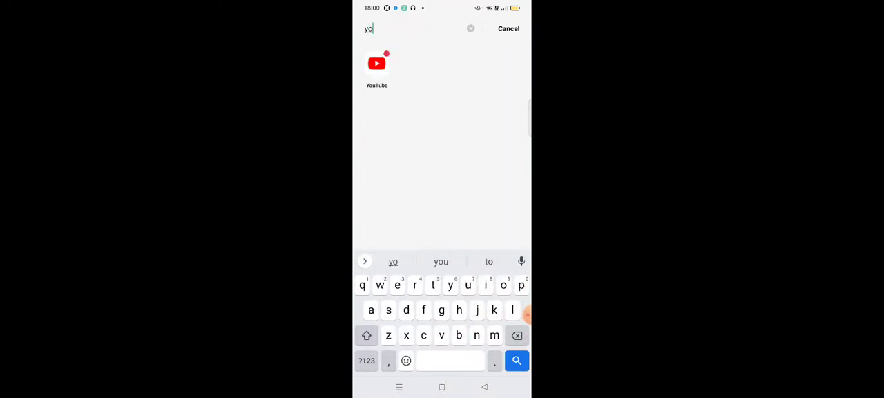
left_click(377, 64)
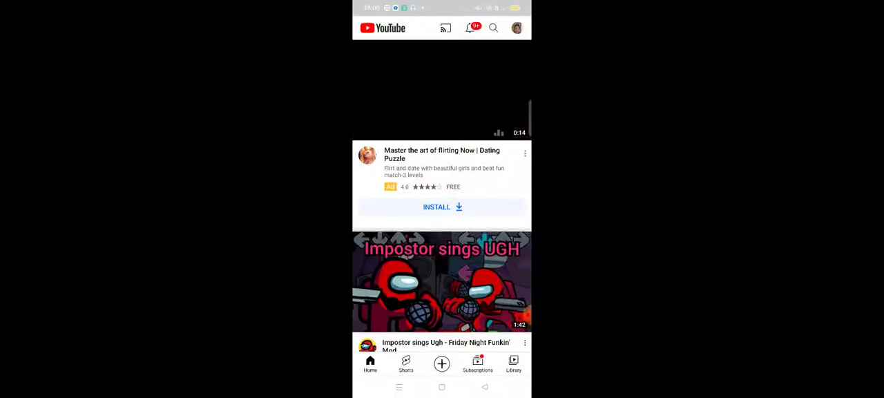
Play 'Impostor sings UGH', then open the Luke Davidson jokes compilation and skip its ad.
left_click(442, 282)
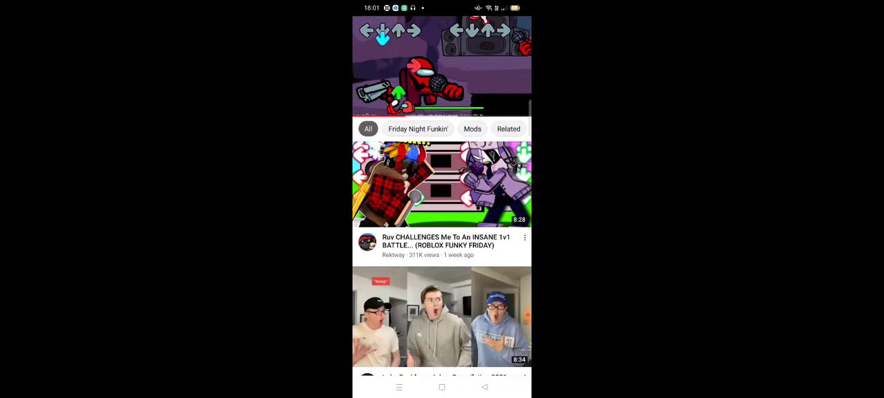
left_click(442, 316)
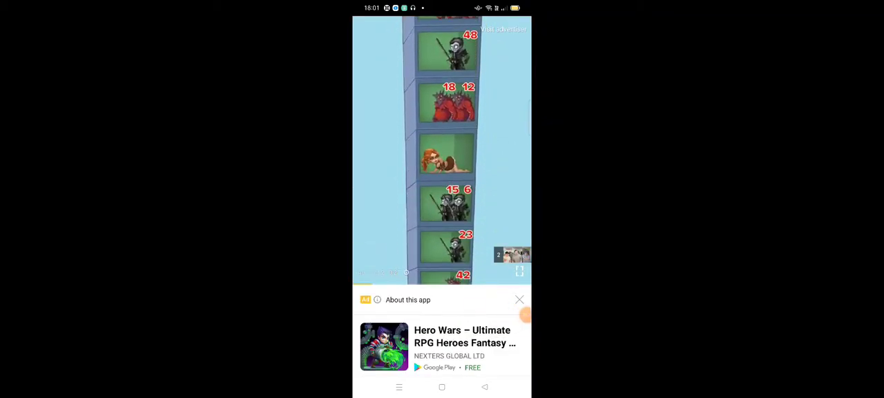
left_click(519, 299)
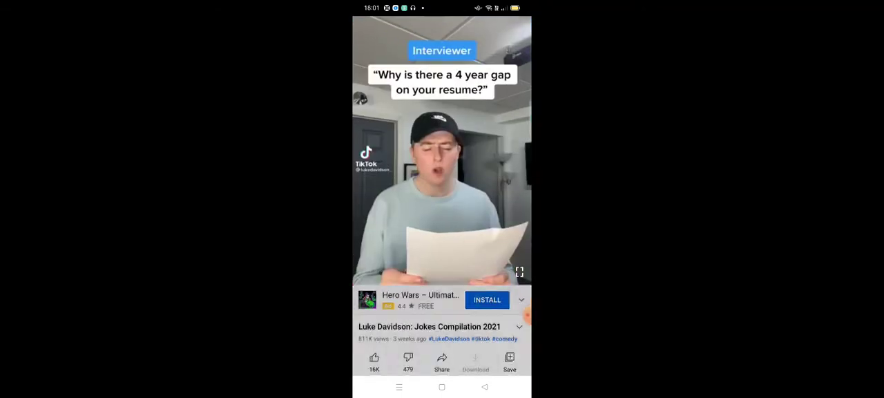